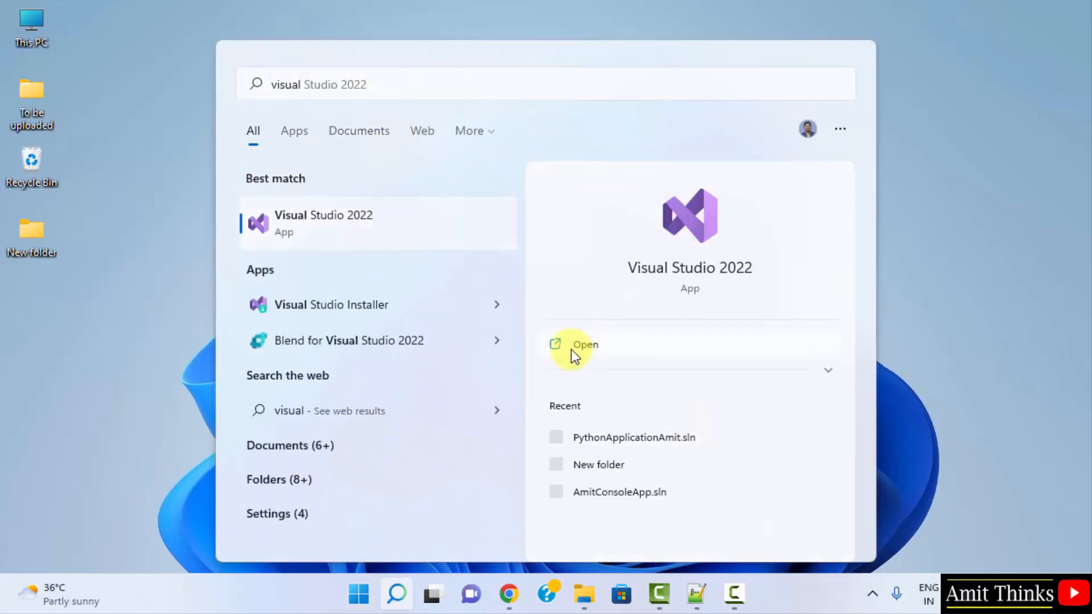
- Launch Visual Studio 2022 from the Windows search results
click(585, 343)
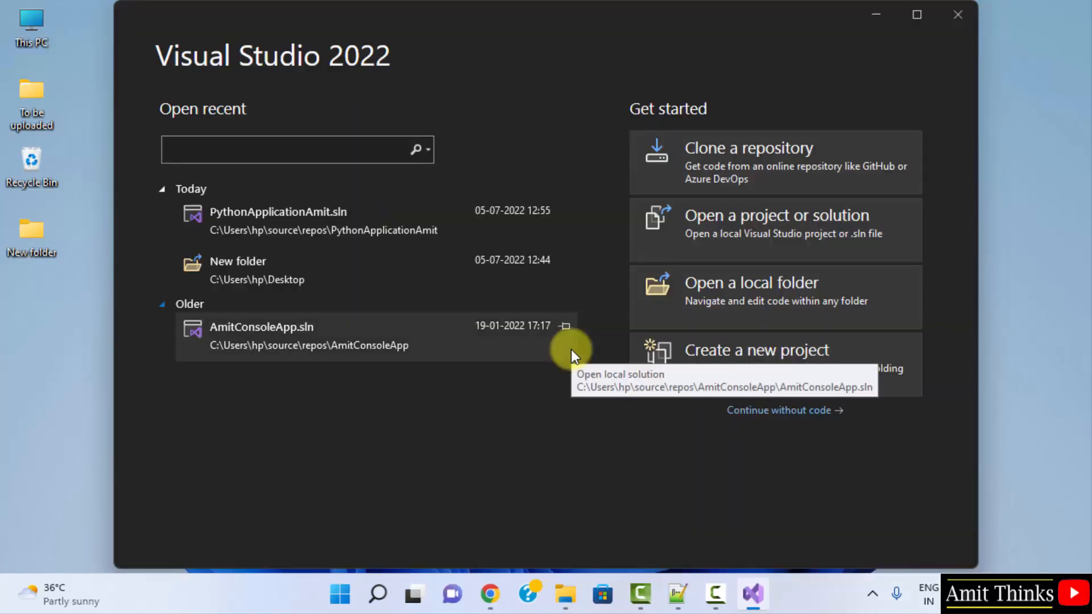
mouse_move(794, 361)
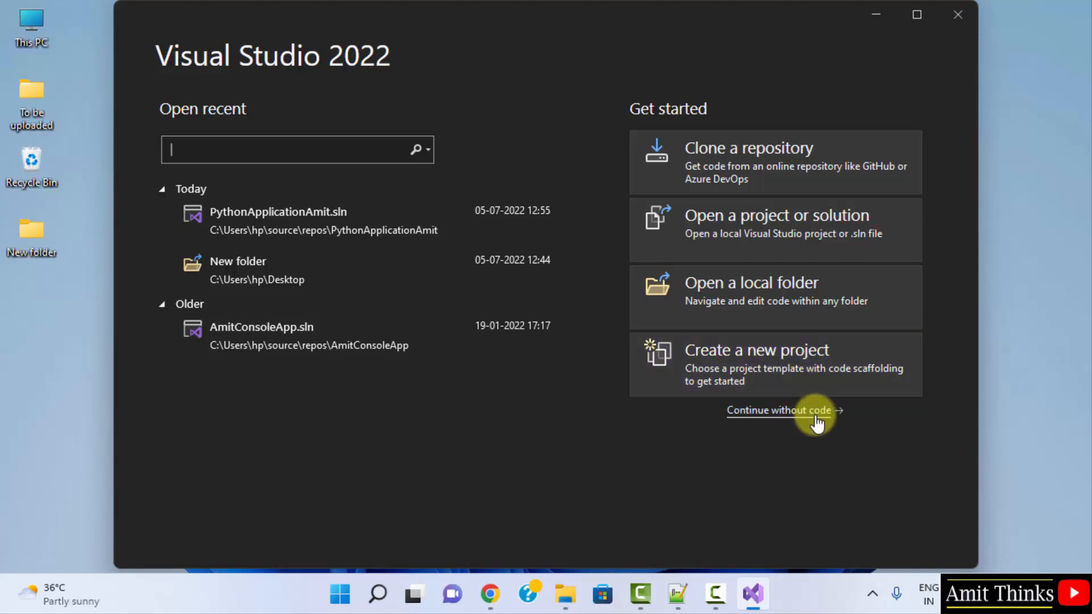
- Continue without code and launch the installer via Tools > Get Tools and Features
click(778, 411)
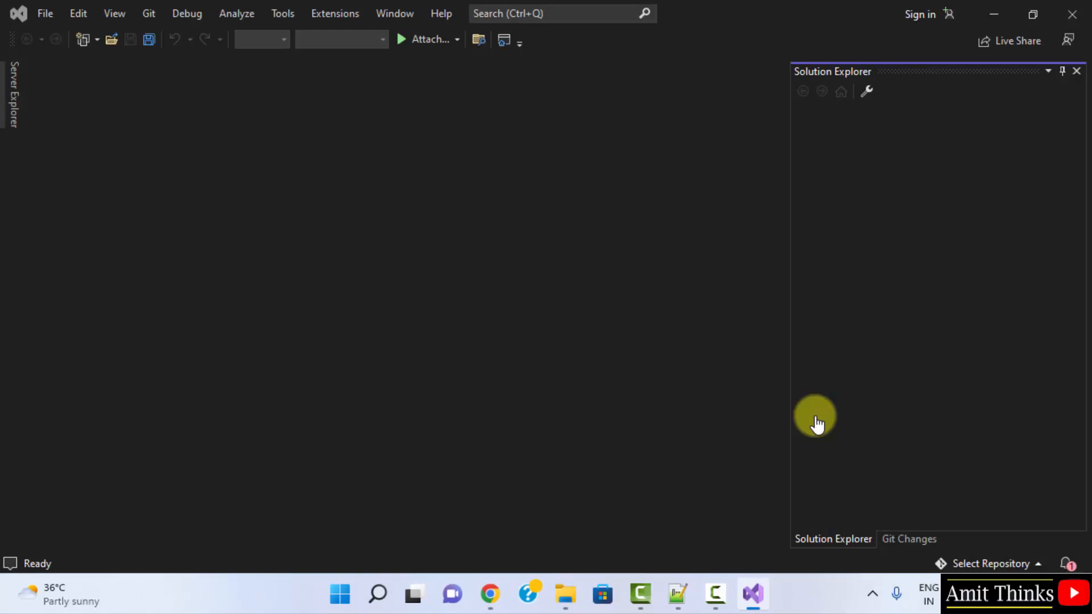
click(282, 13)
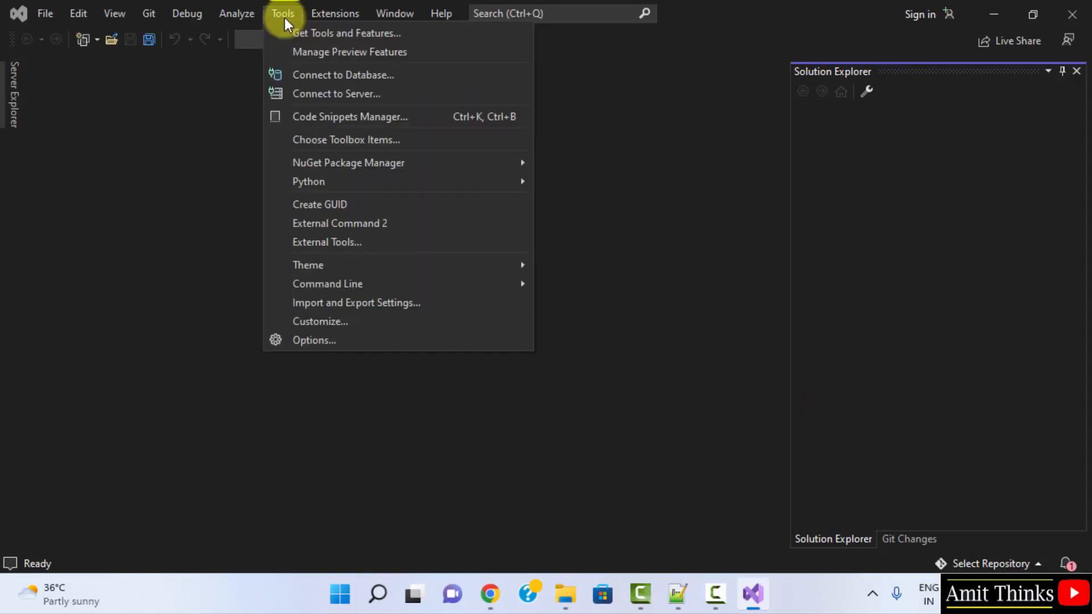
mouse_move(485, 39)
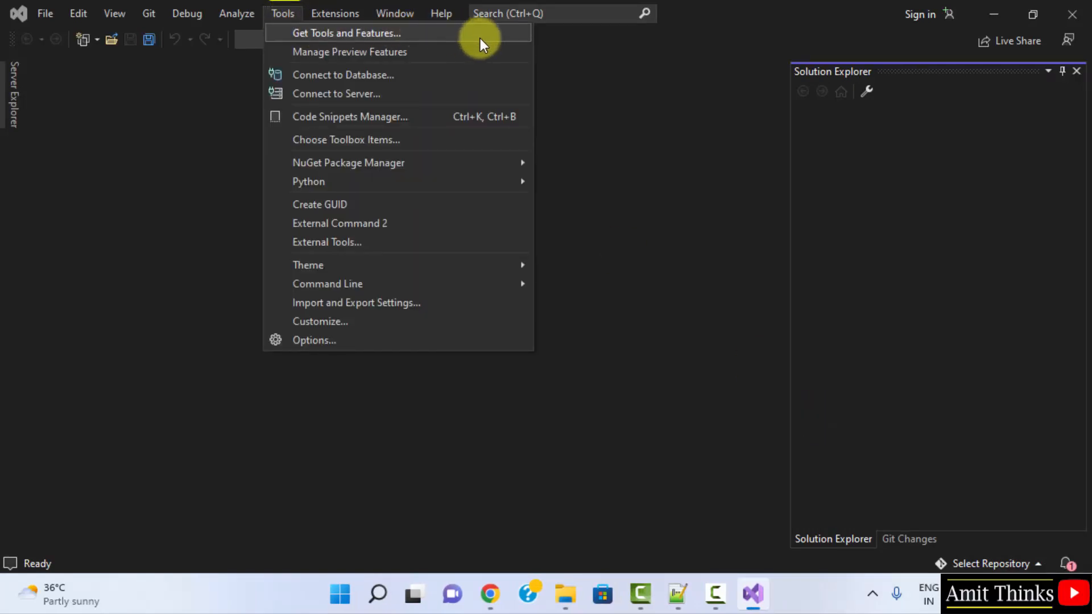
click(346, 33)
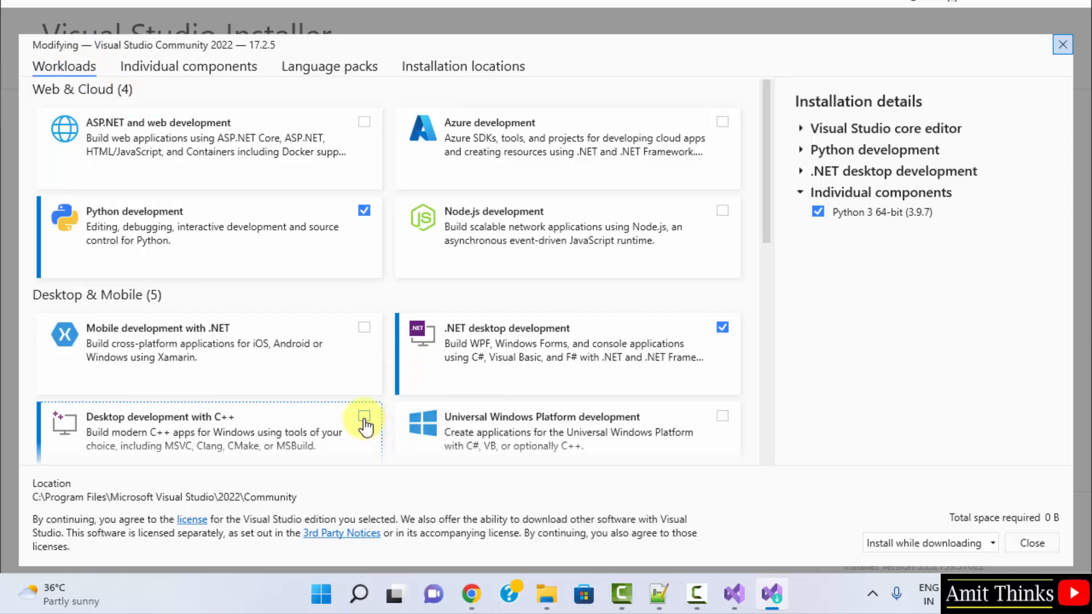
- Check the Desktop development with C++ workload (5.1 GB) and apply the modification
click(364, 416)
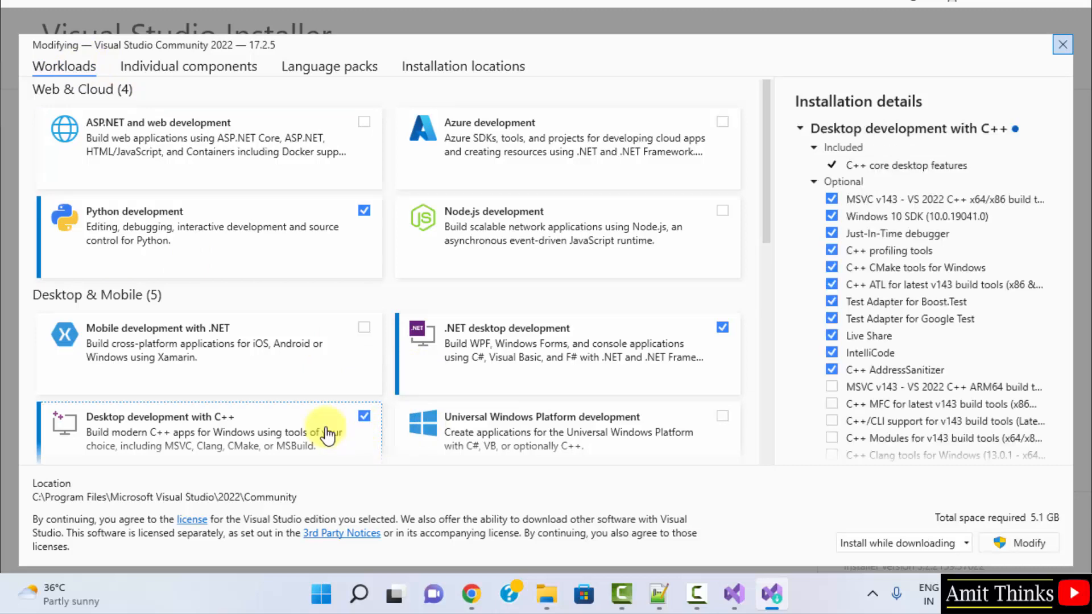
mouse_move(610, 460)
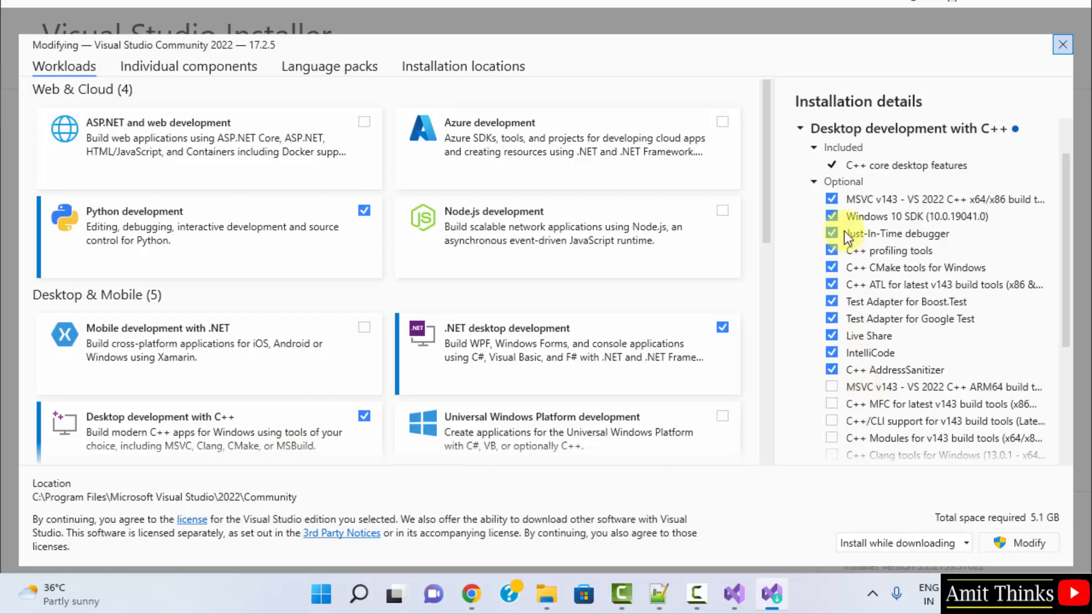
mouse_move(863, 388)
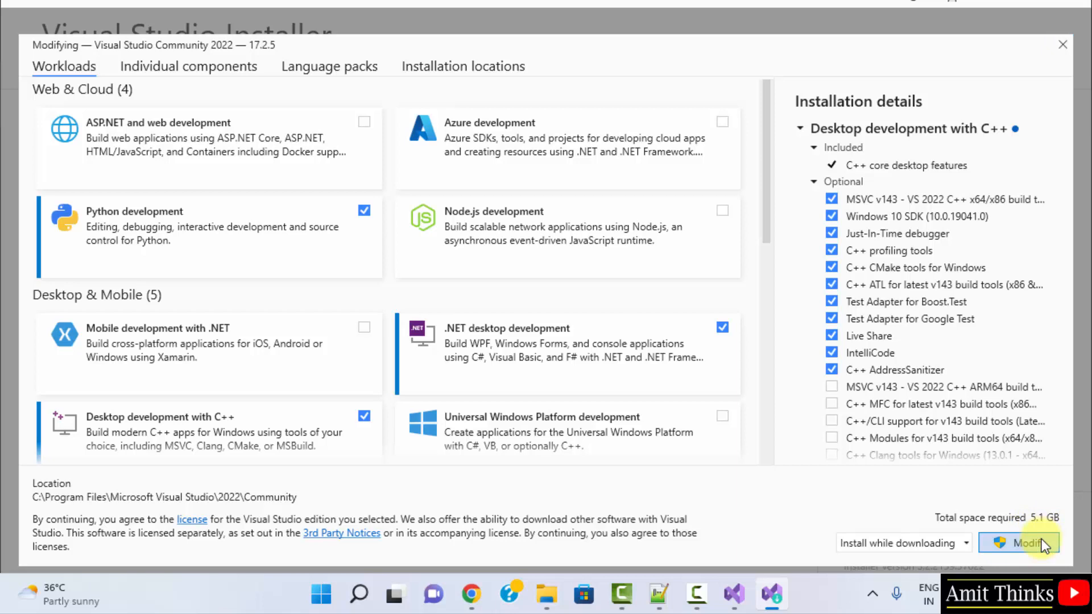
click(1017, 543)
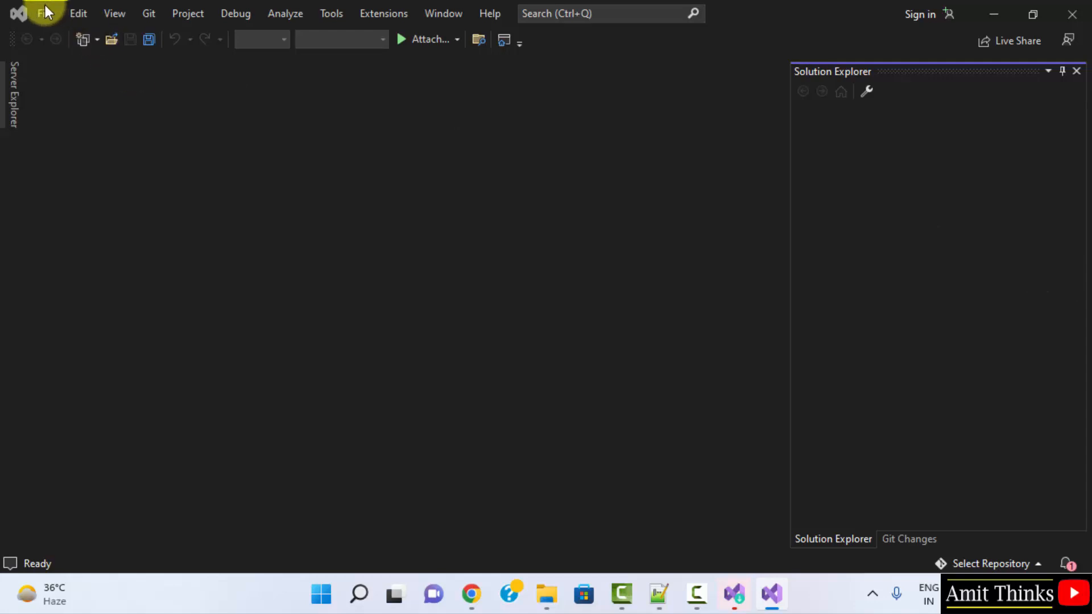
- Start a new project and select the C++ Windows Console App template
click(44, 14)
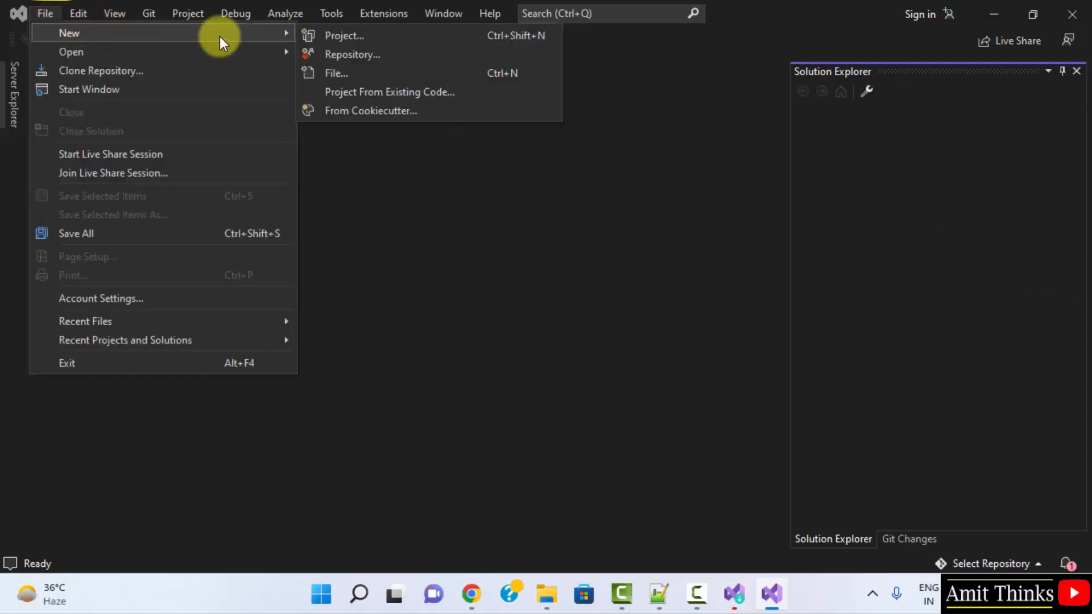
click(343, 35)
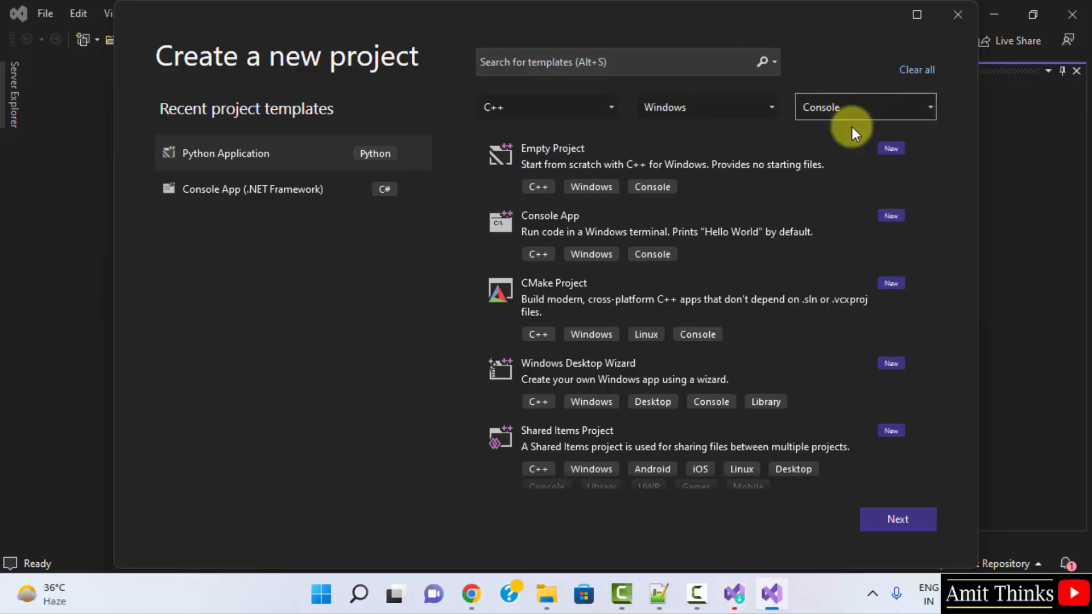
click(696, 234)
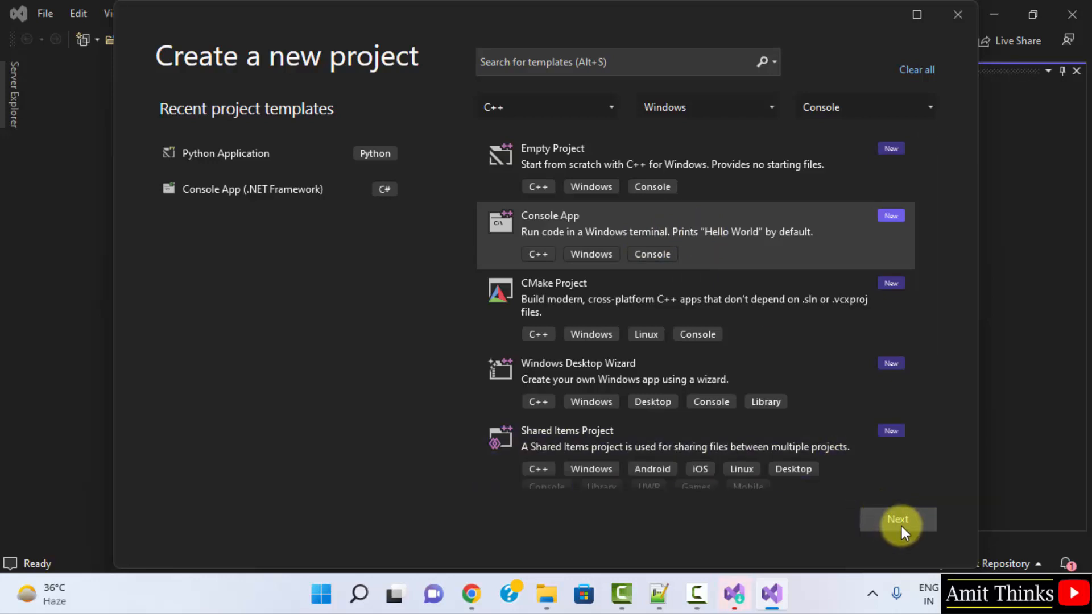
- Create the ConsoleApplicationAmit project in the repos folder with default settings
click(897, 518)
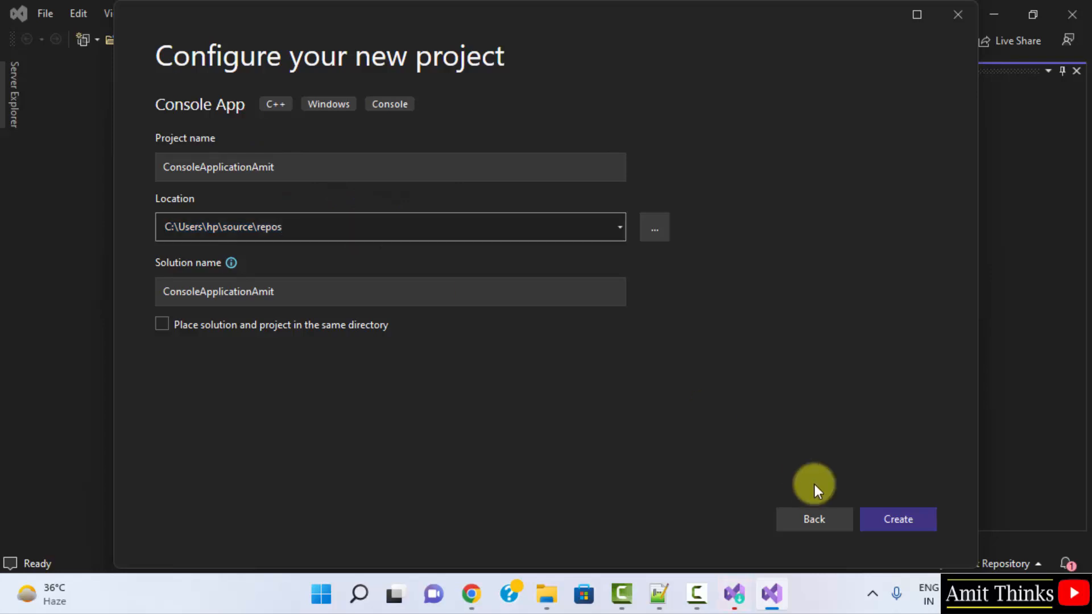
click(898, 519)
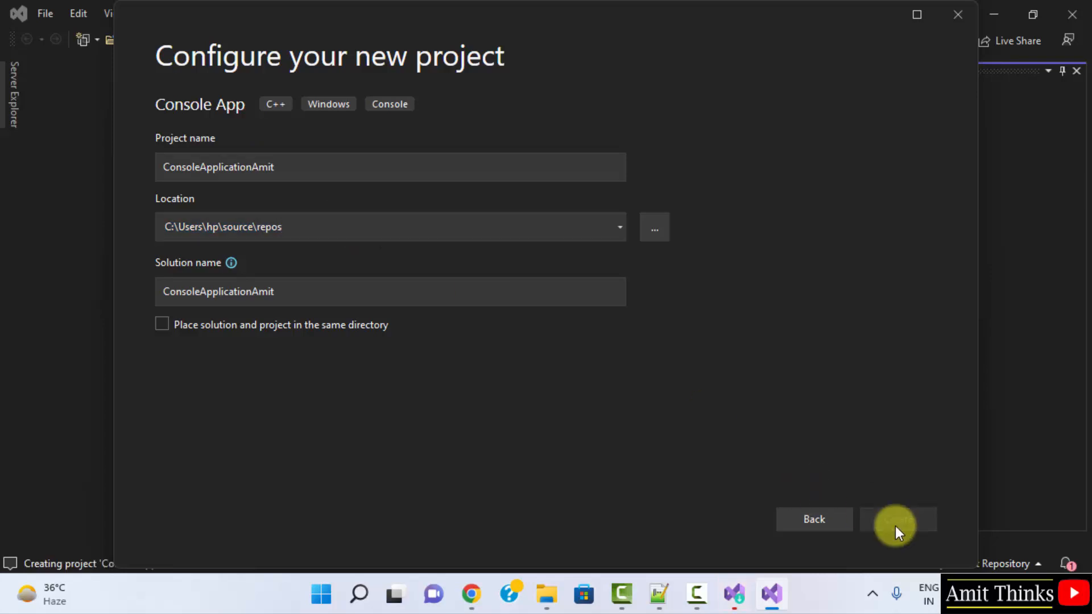
click(897, 519)
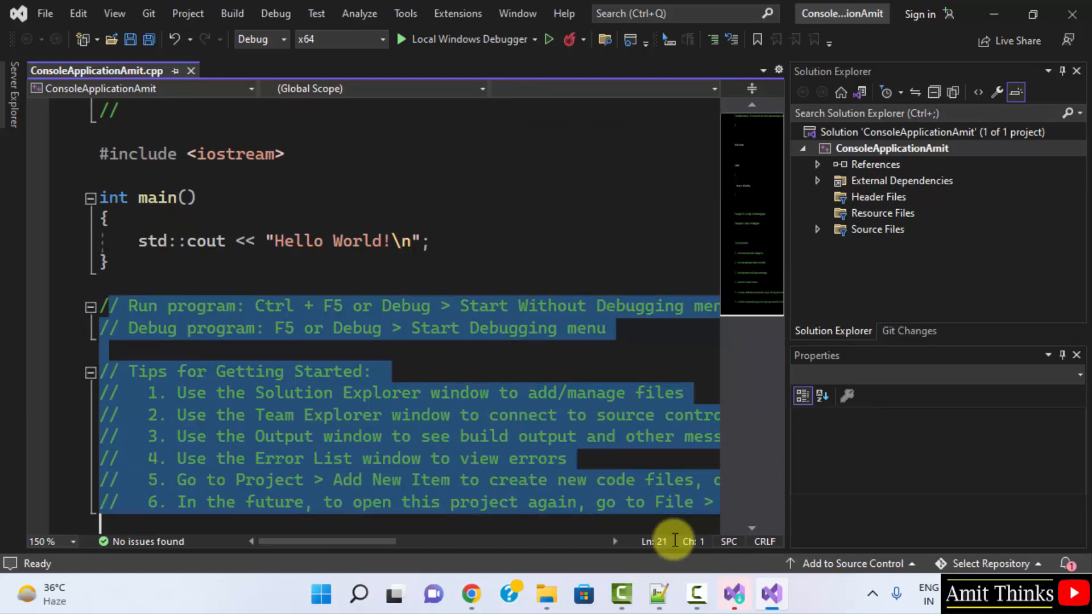
- Delete the template tip comments and run the app so the debug console prints Hello World!
key(Delete)
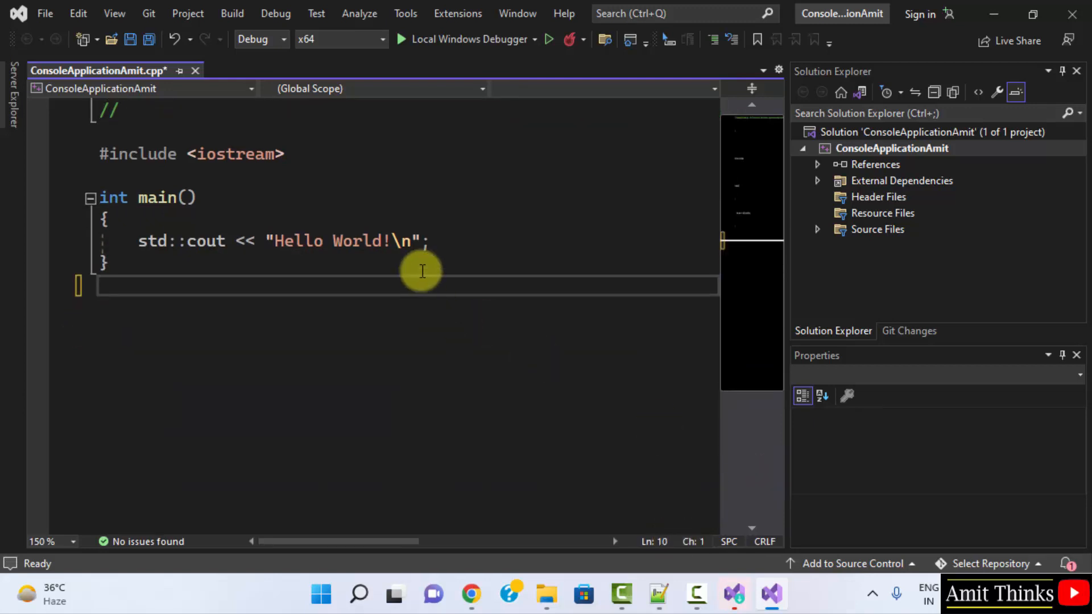
mouse_move(484, 39)
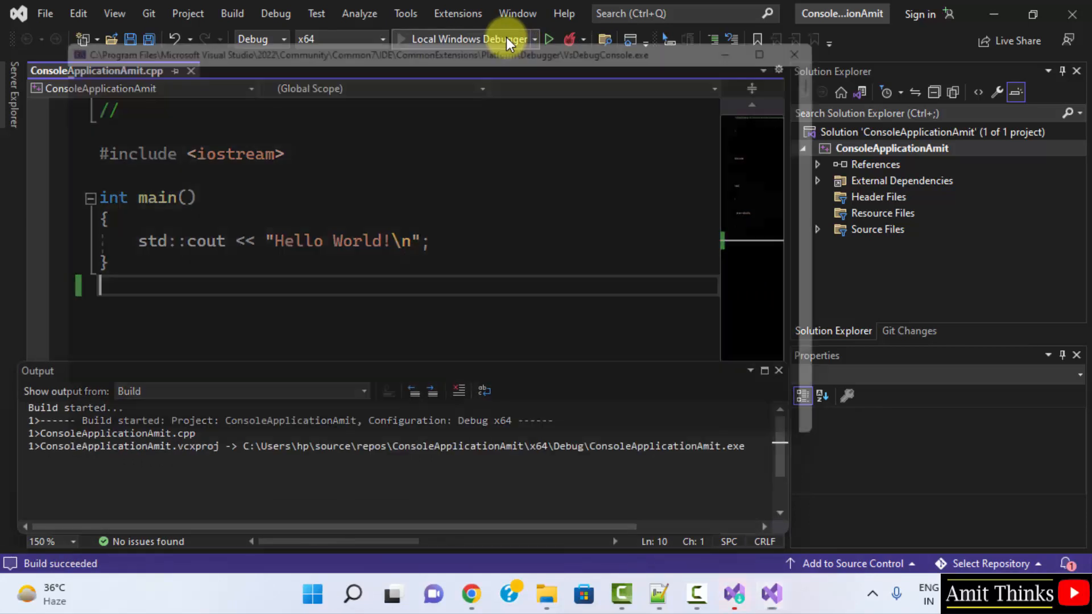
click(463, 39)
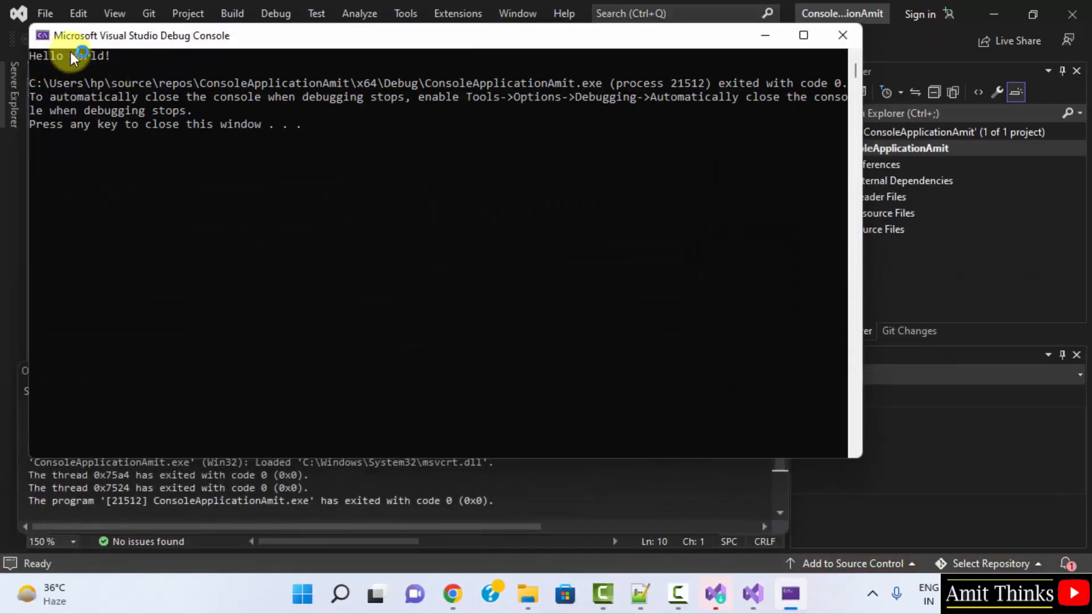
mouse_move(367, 165)
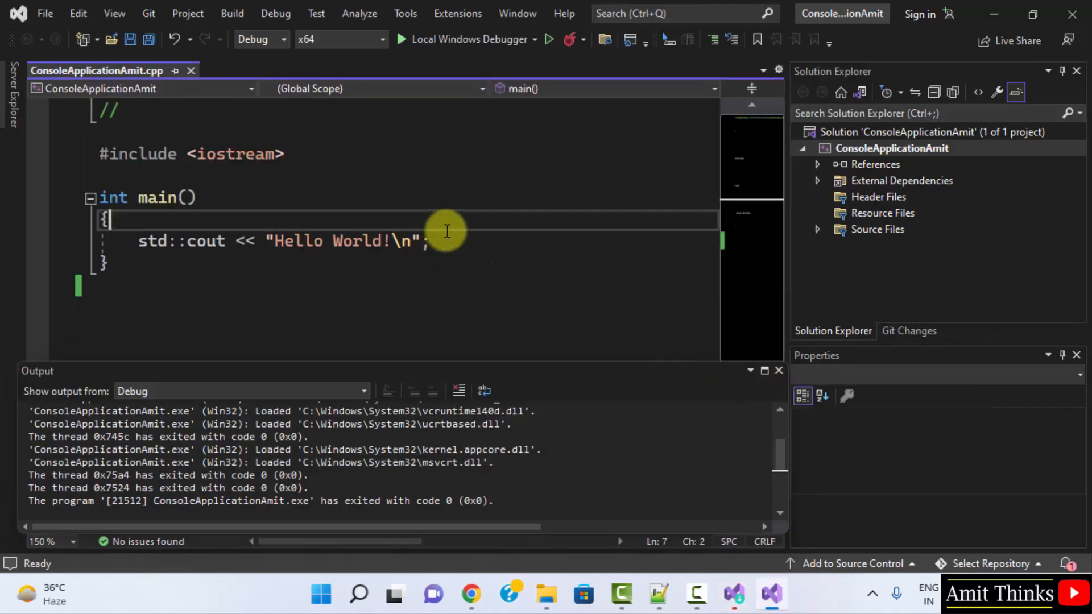
- Add a cout line printing "Amit's first C++ program on Visual Studio" in main()
text(cout:)
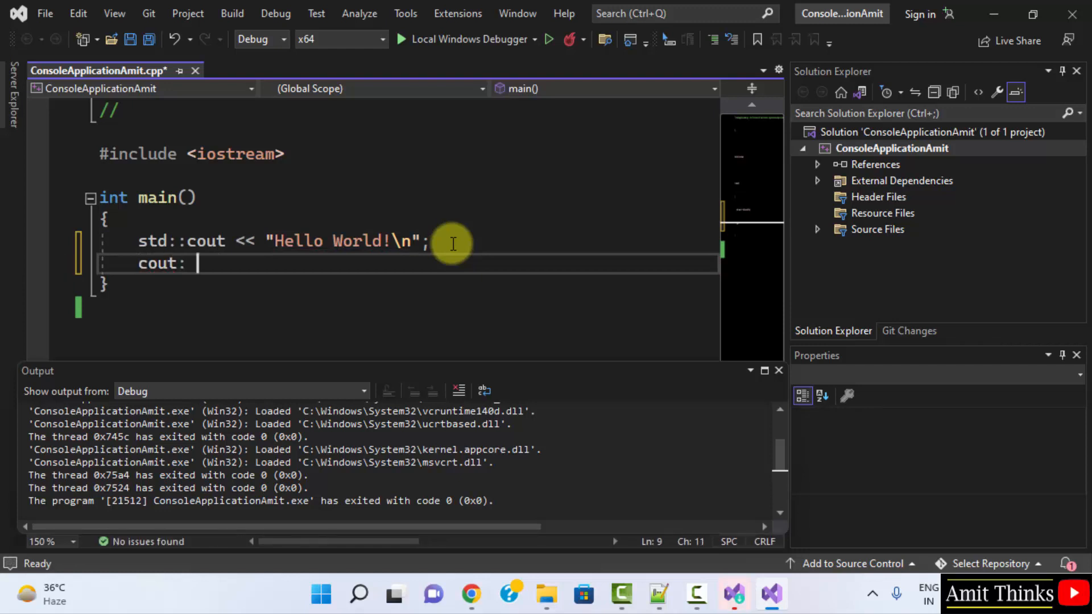
text(<< ")
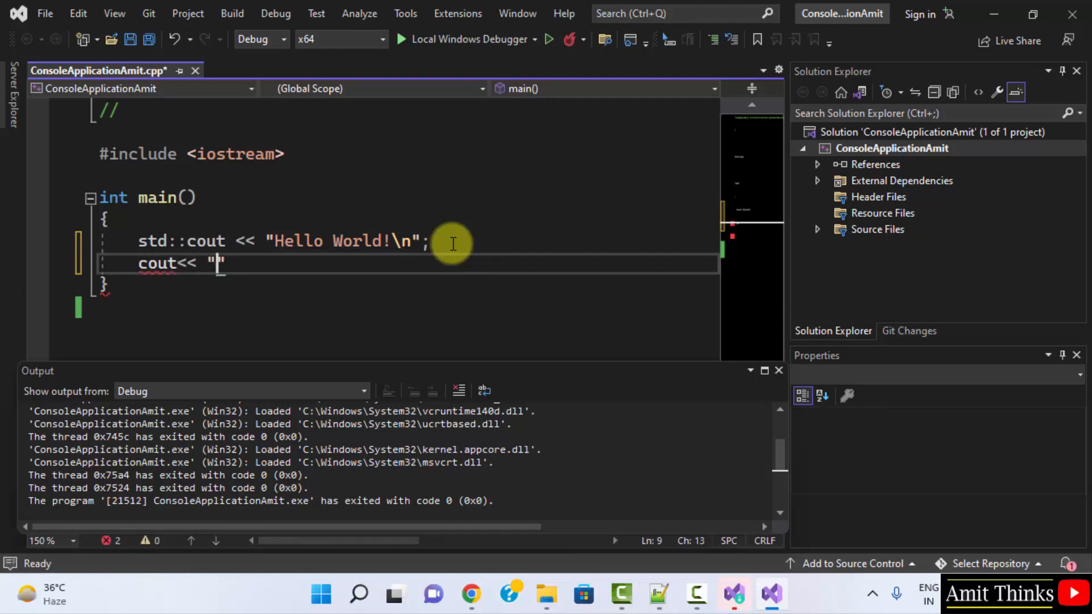
text(Amit)
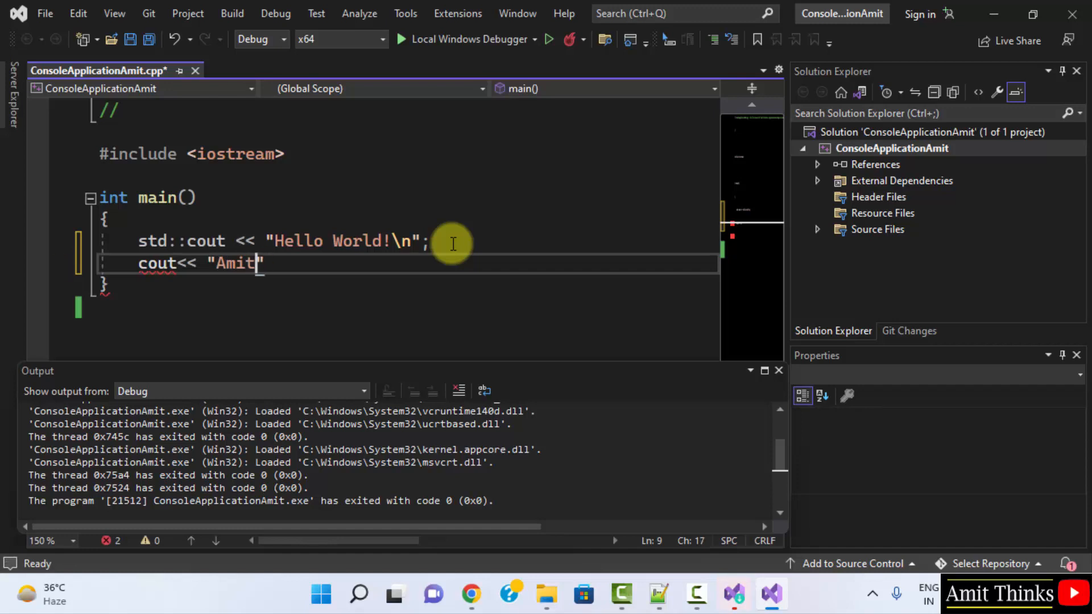
text('s first C)
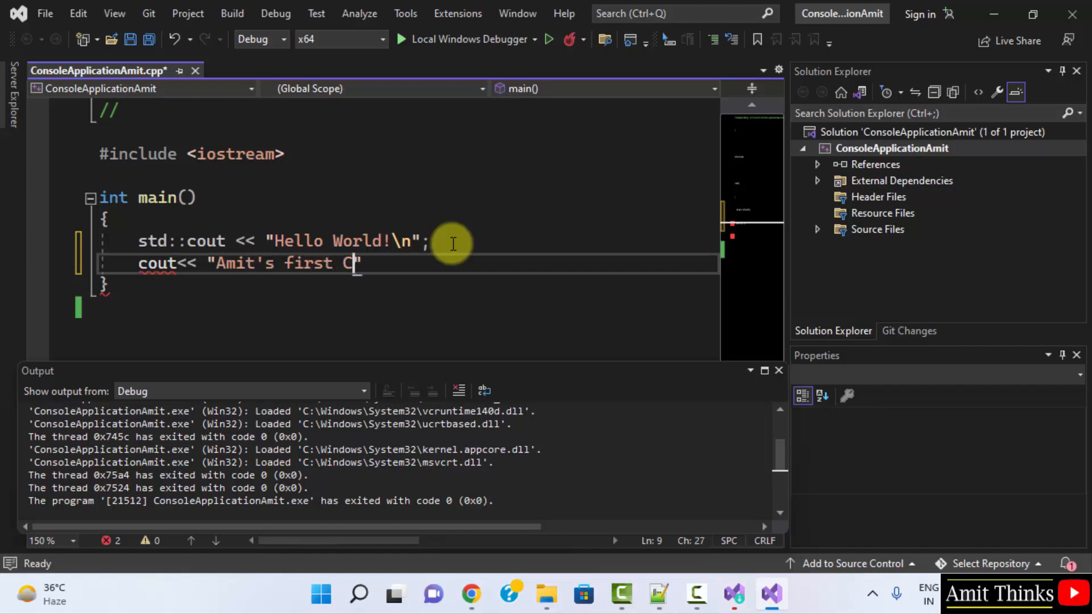
text(++ program)
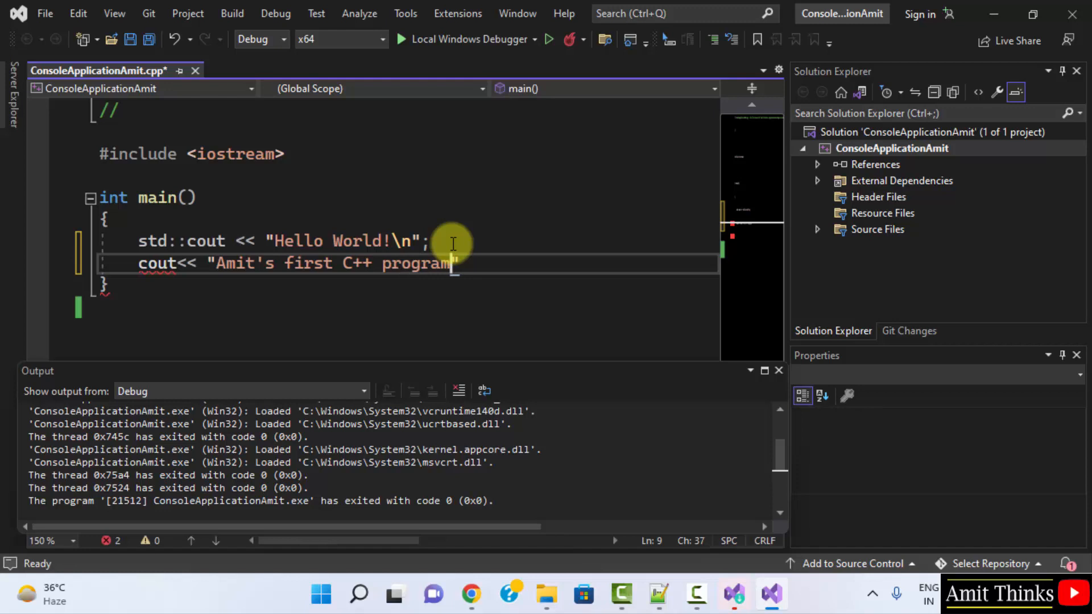
text(on Visual Studi)
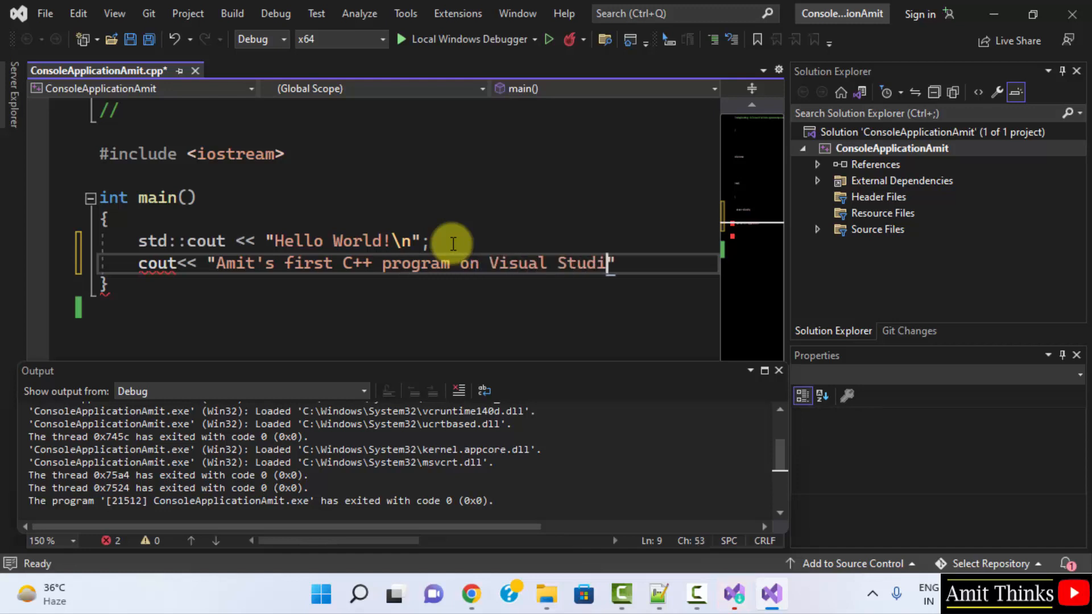
text(o)
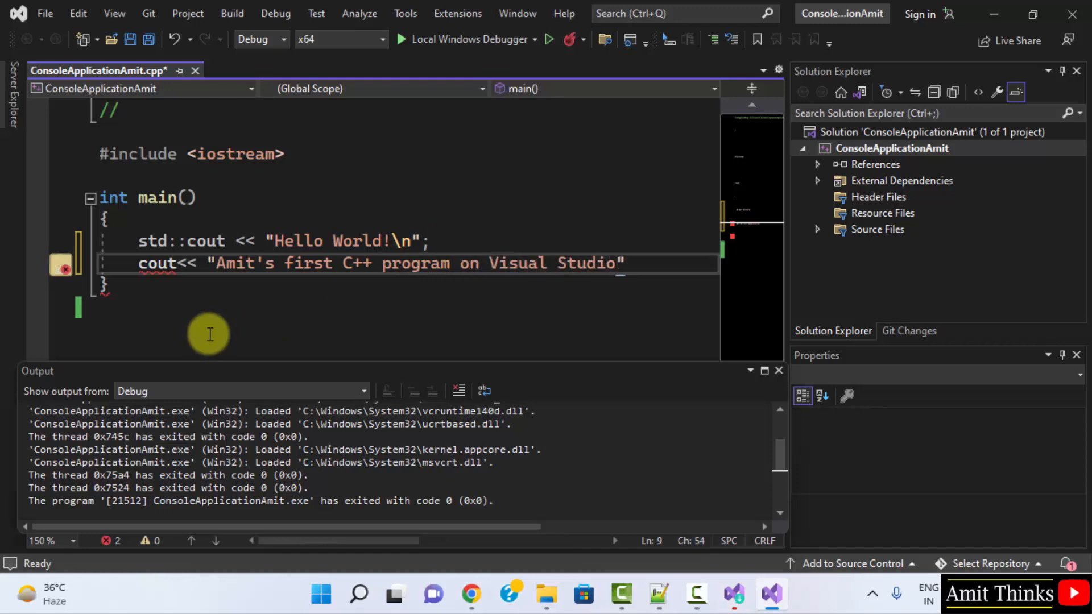
mouse_move(158, 263)
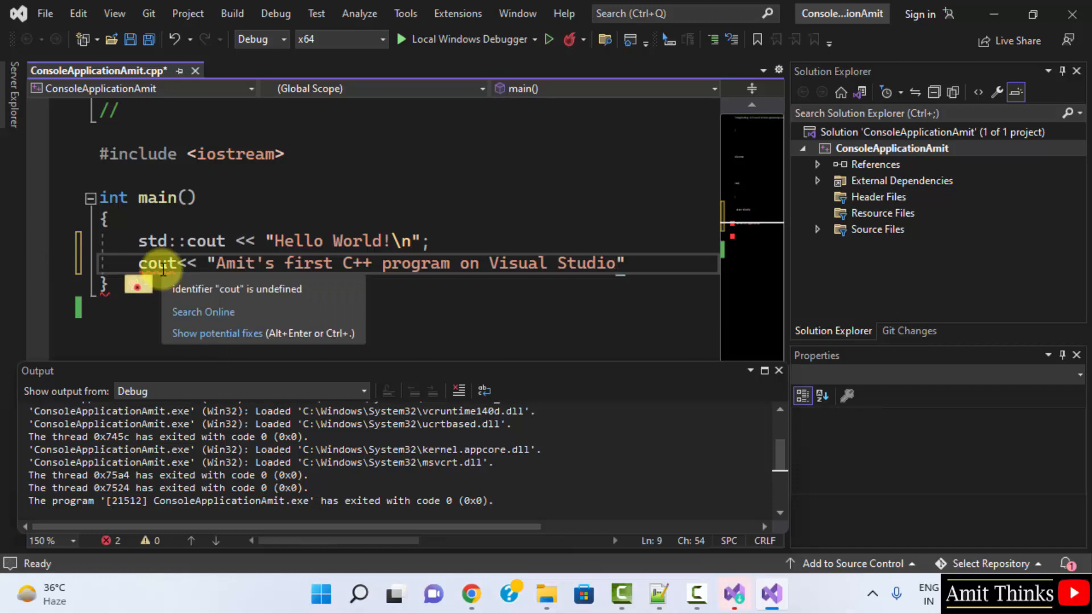
mouse_move(322, 162)
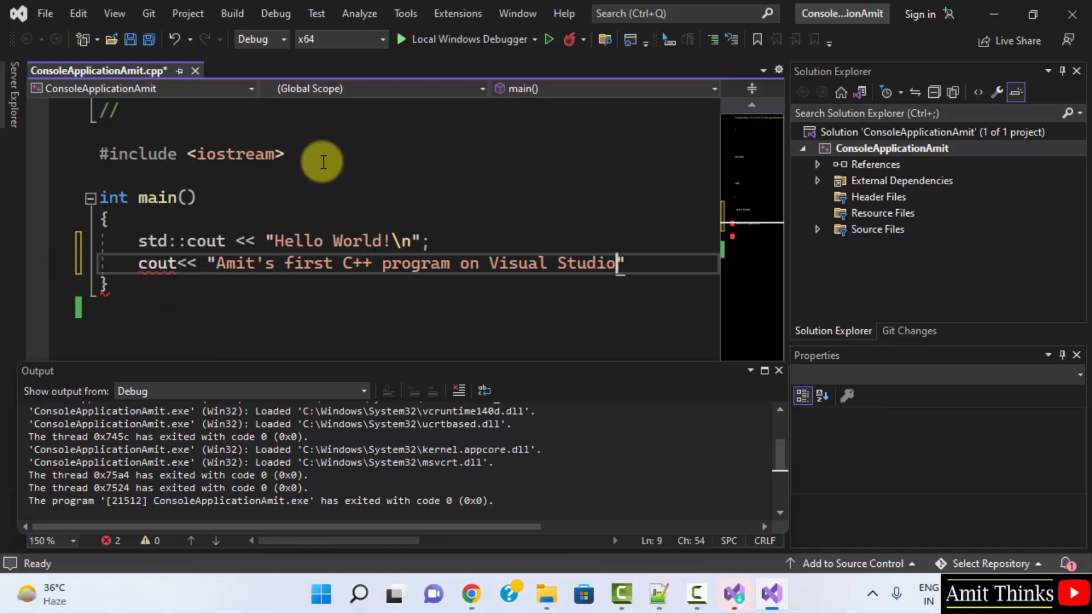
- Add 'using namespace std;' below the iostream include and save the file
text(using n)
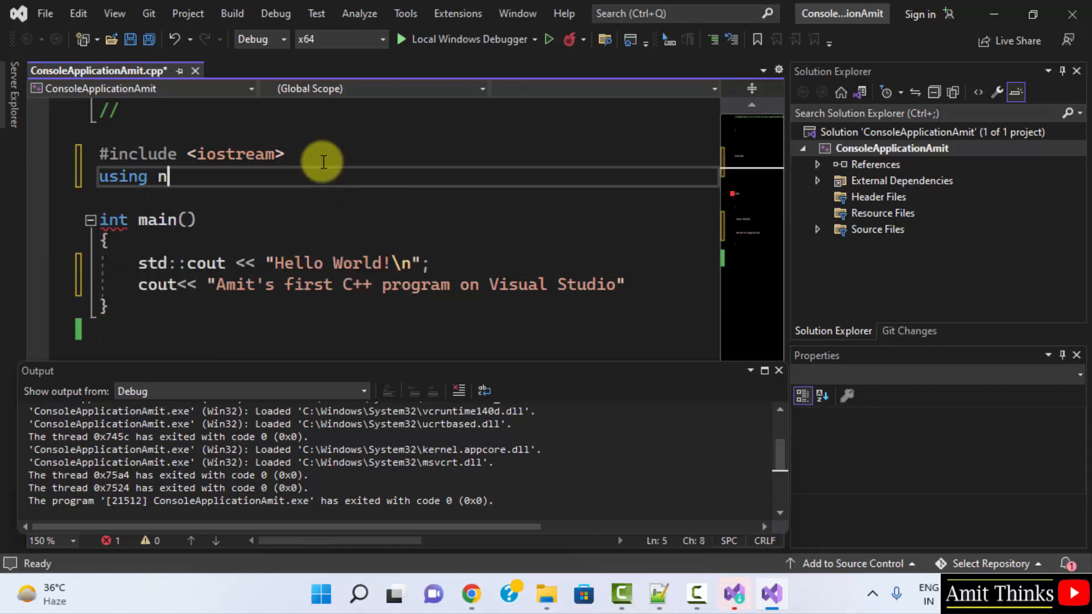
text(amespace s)
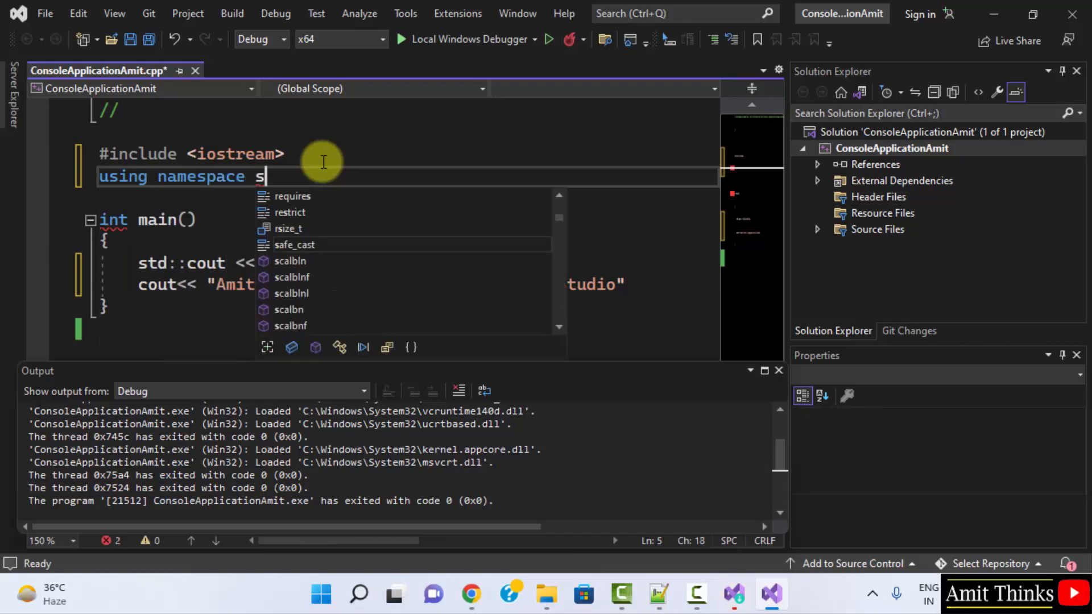
text(td;)
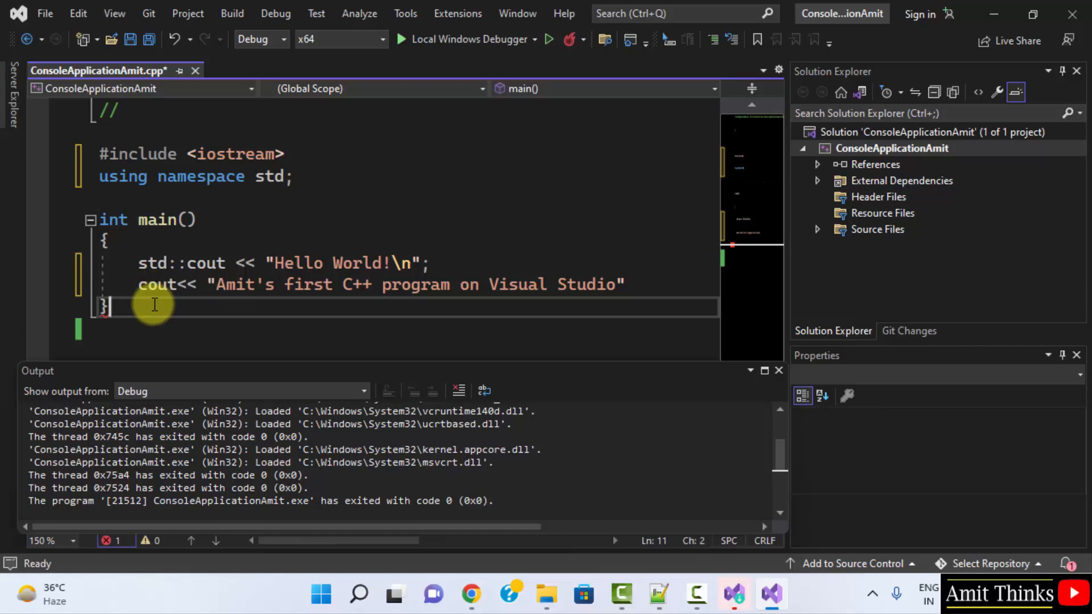
mouse_move(647, 280)
text(;)
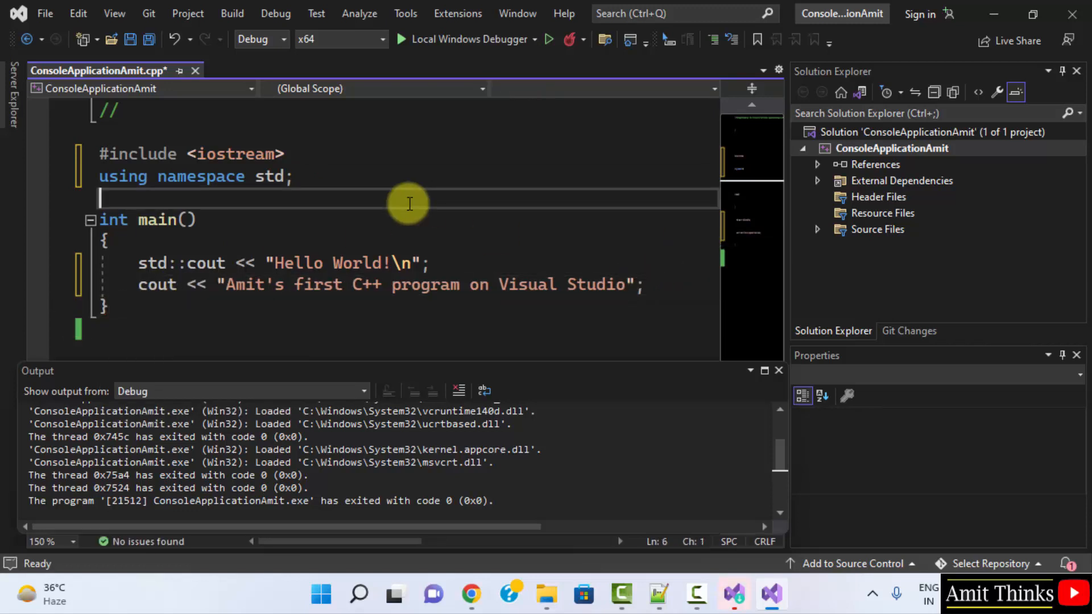
click(44, 13)
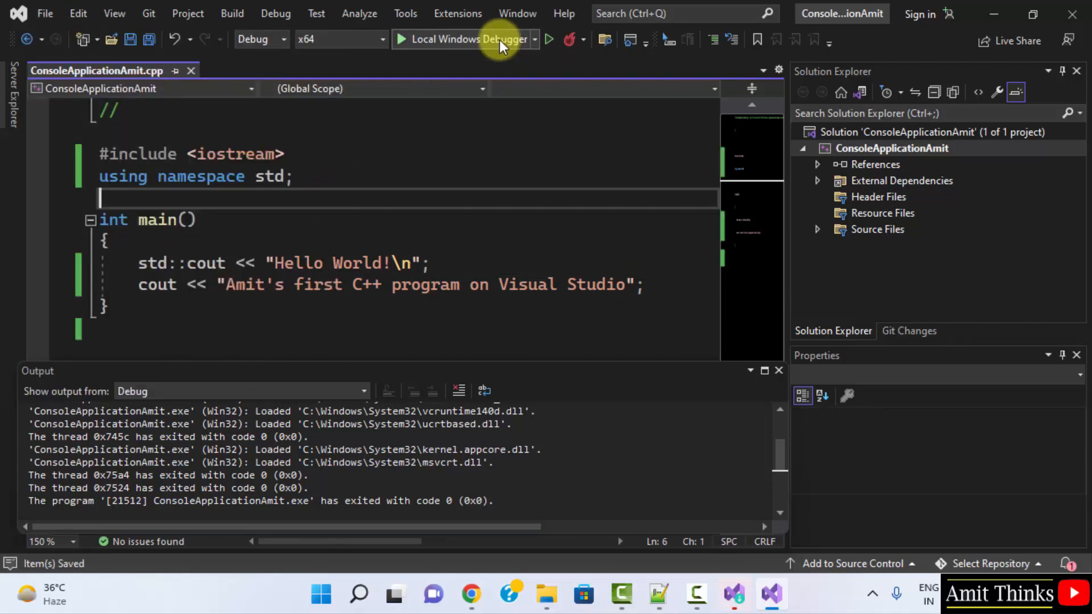
- Run with Local Windows Debugger so the console prints Hello World! and Amit's custom line
click(467, 38)
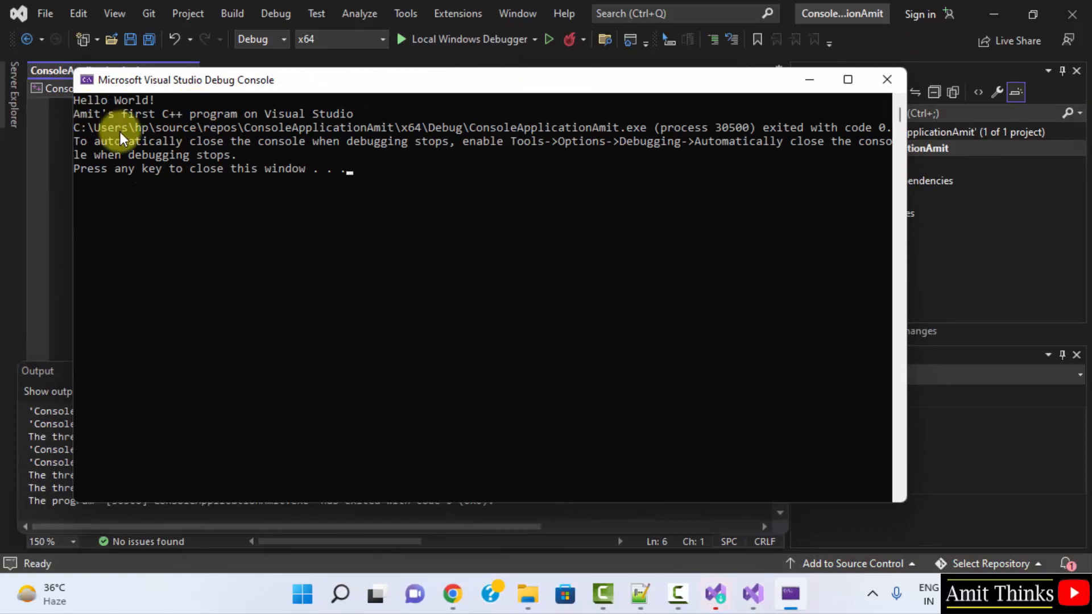
mouse_move(258, 124)
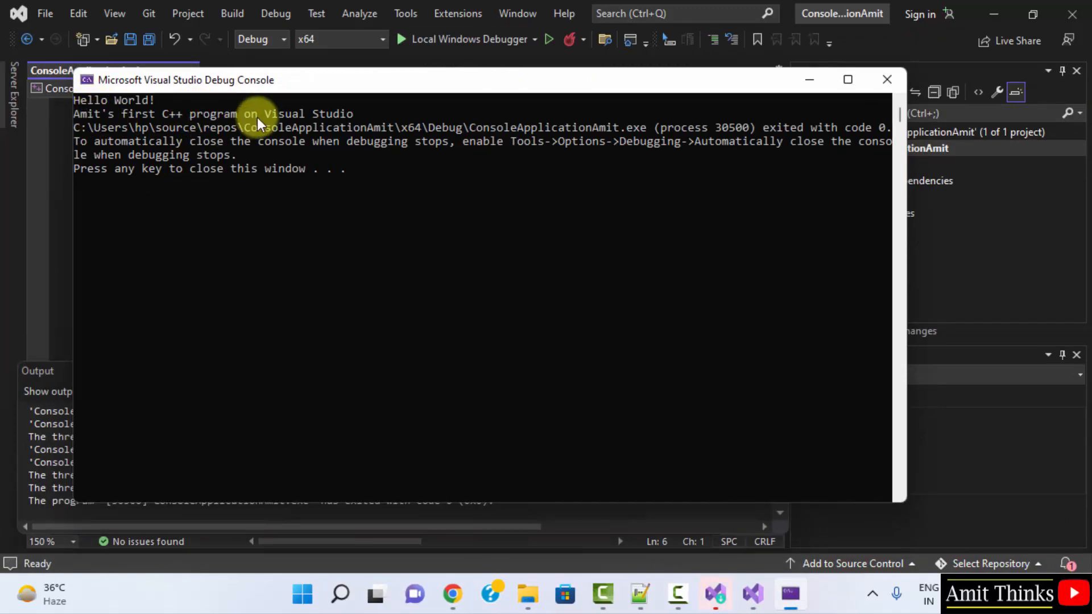
mouse_move(774, 230)
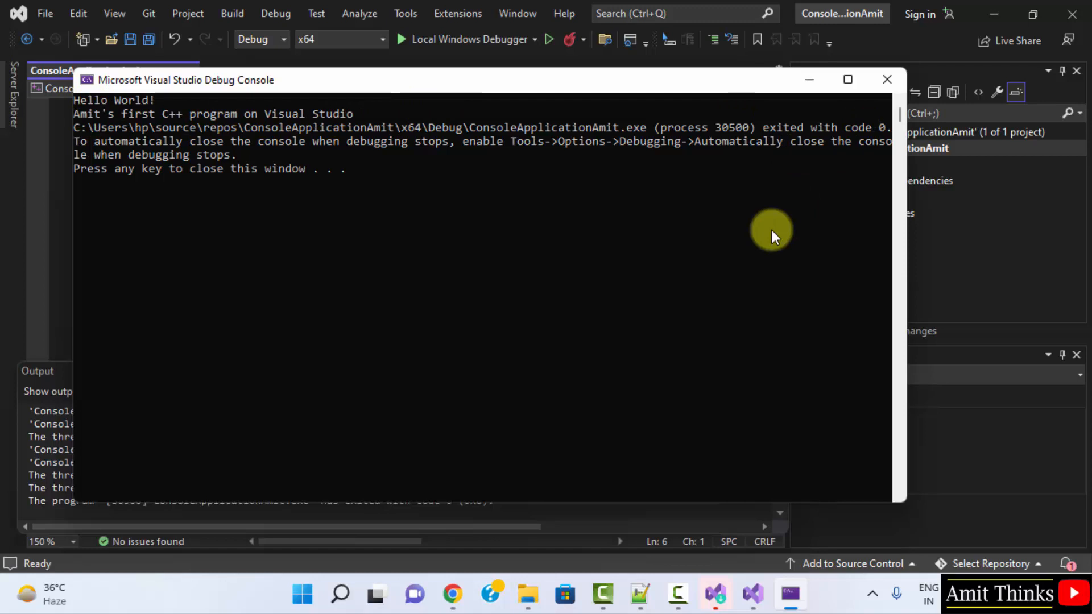